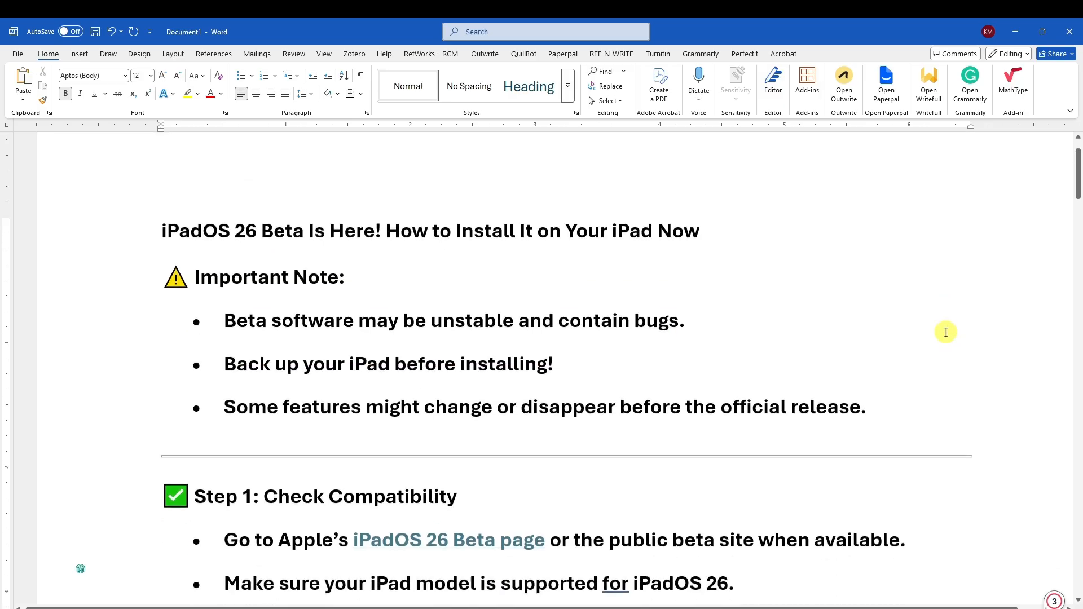
# - Scroll the iPadOS 26 beta guide down to Step 1's supported iPad list and double-click the link text
pyautogui.scroll(-3)
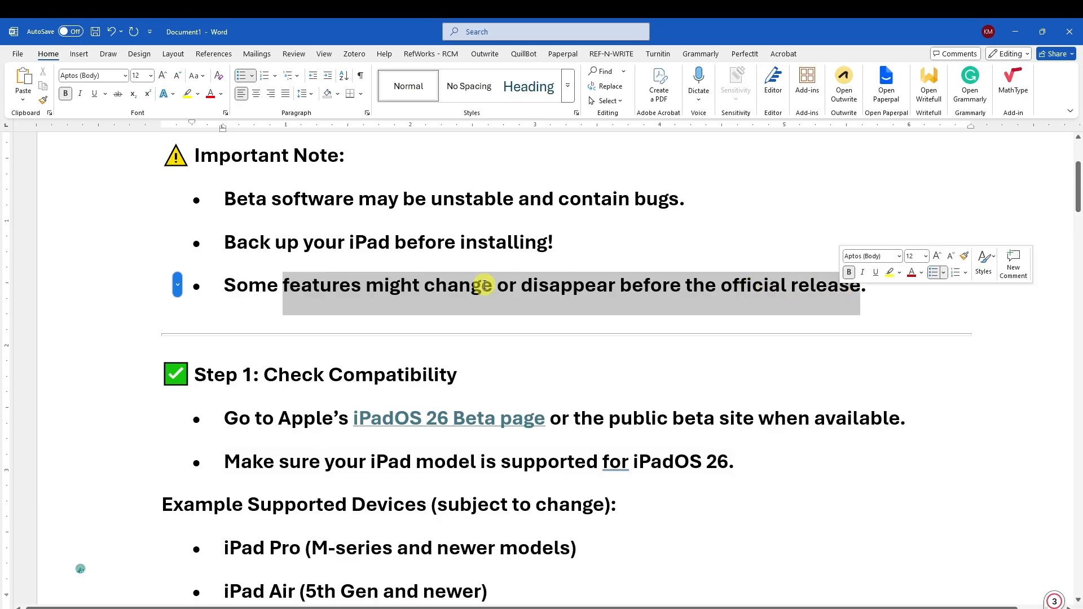
pyautogui.scroll(-3)
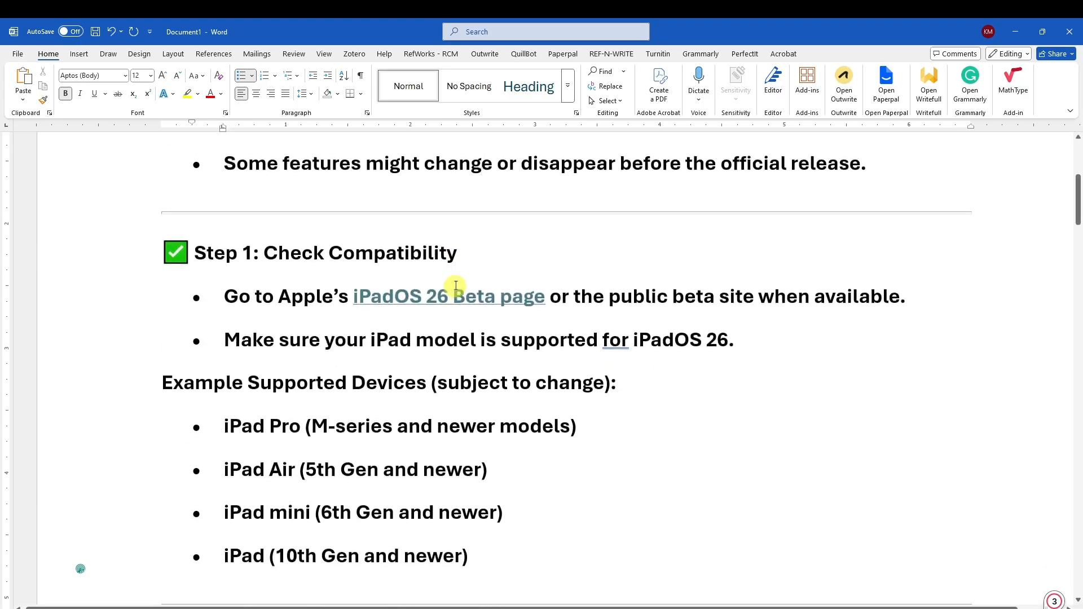
pyautogui.doubleClick(359, 252)
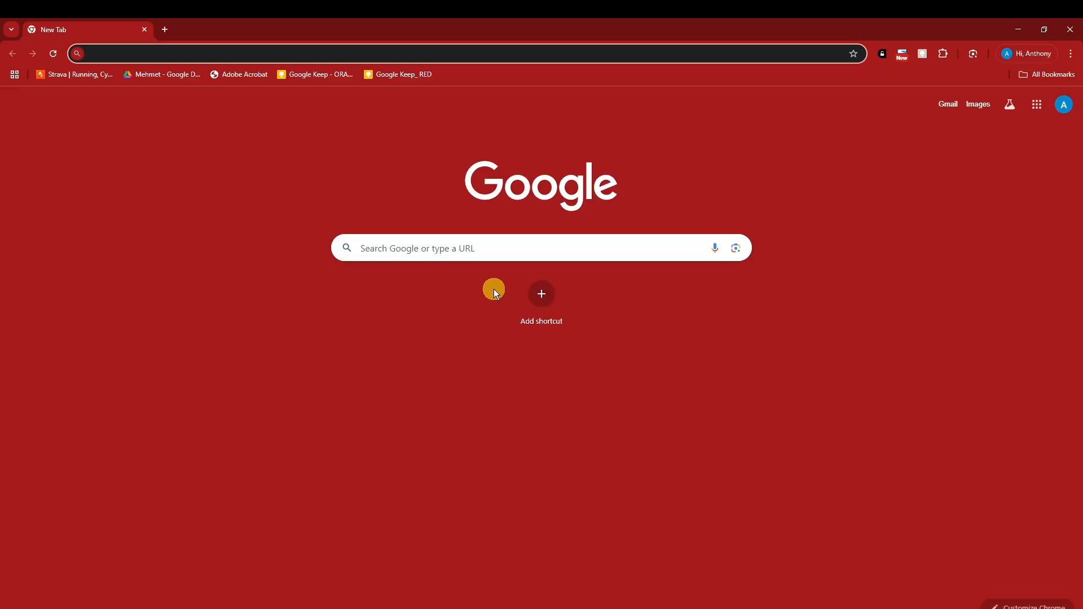
# - Search Google for 'beta apple' and open Apple's Beta Software Program result
pyautogui.write('beta a')
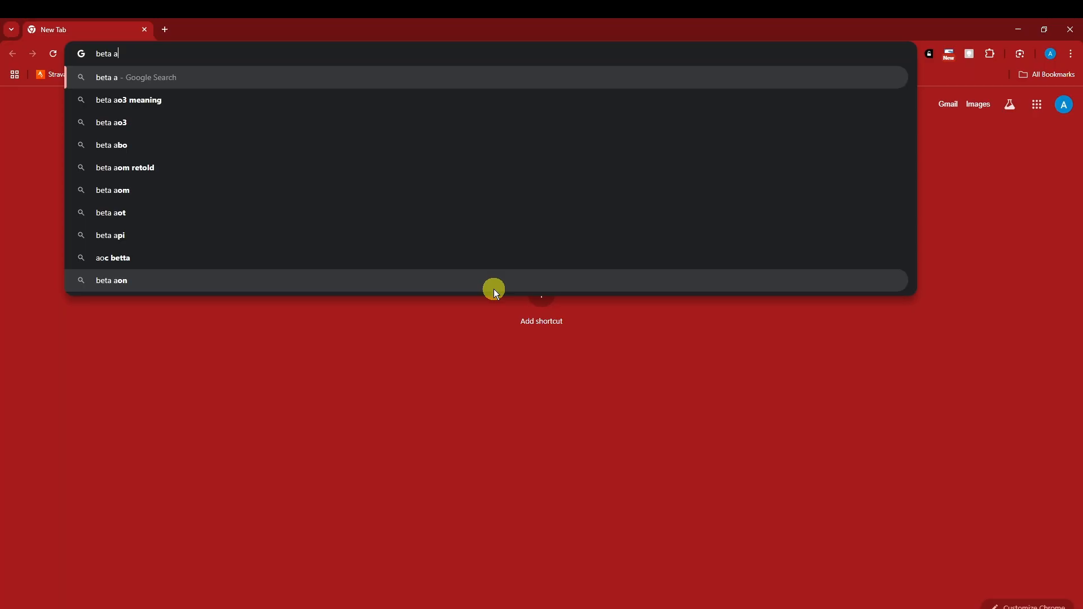
pyautogui.write('beta apple')
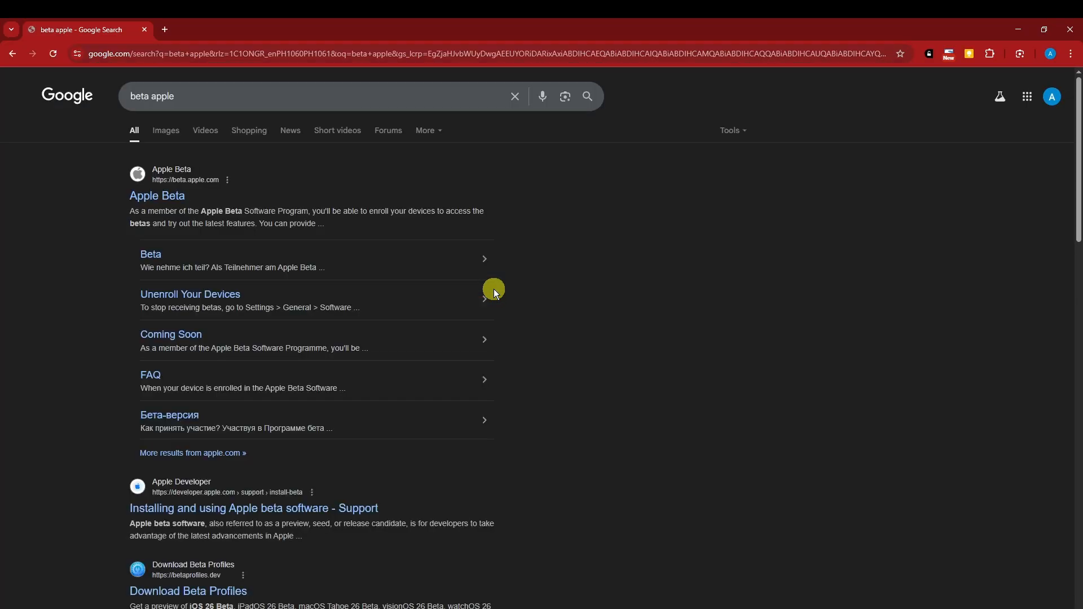
pyautogui.click(156, 196)
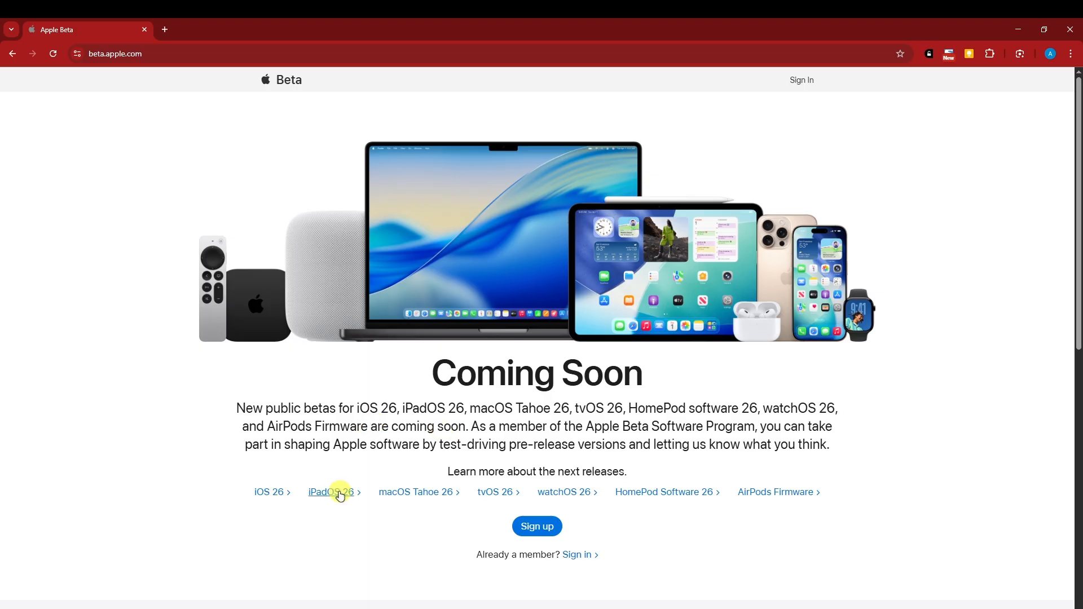
# - Open the iPadOS 26 preview page and scroll past Get the highlights to Design
pyautogui.click(331, 492)
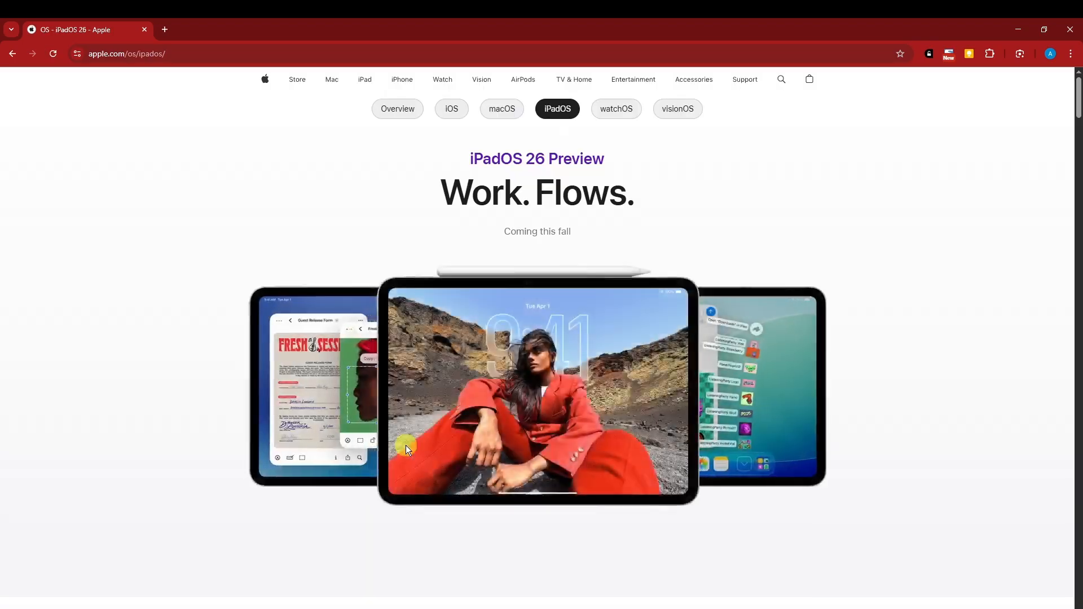
pyautogui.scroll(-3)
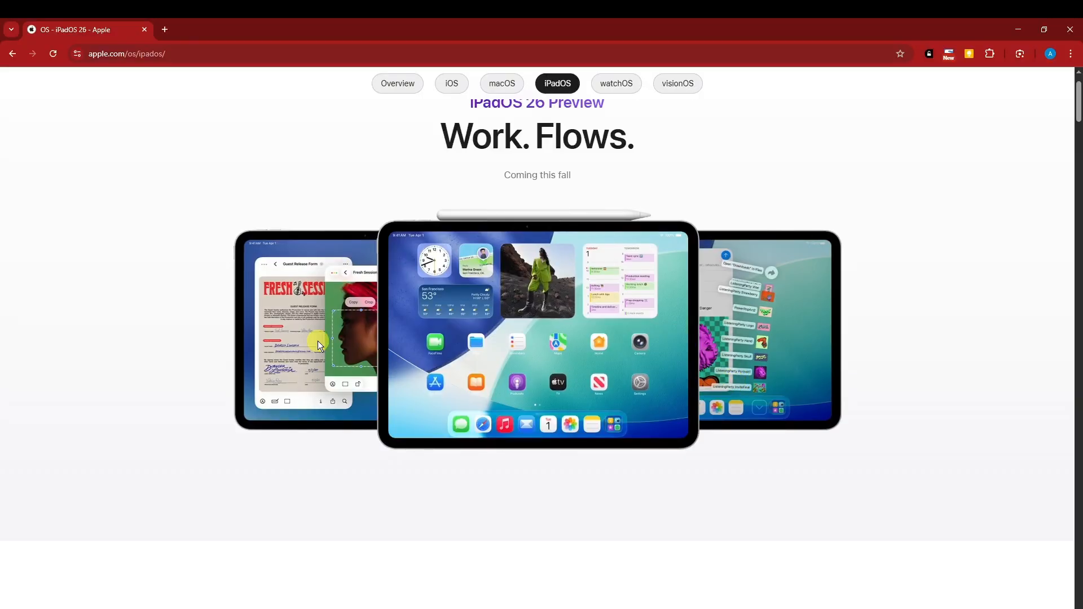
pyautogui.scroll(-3)
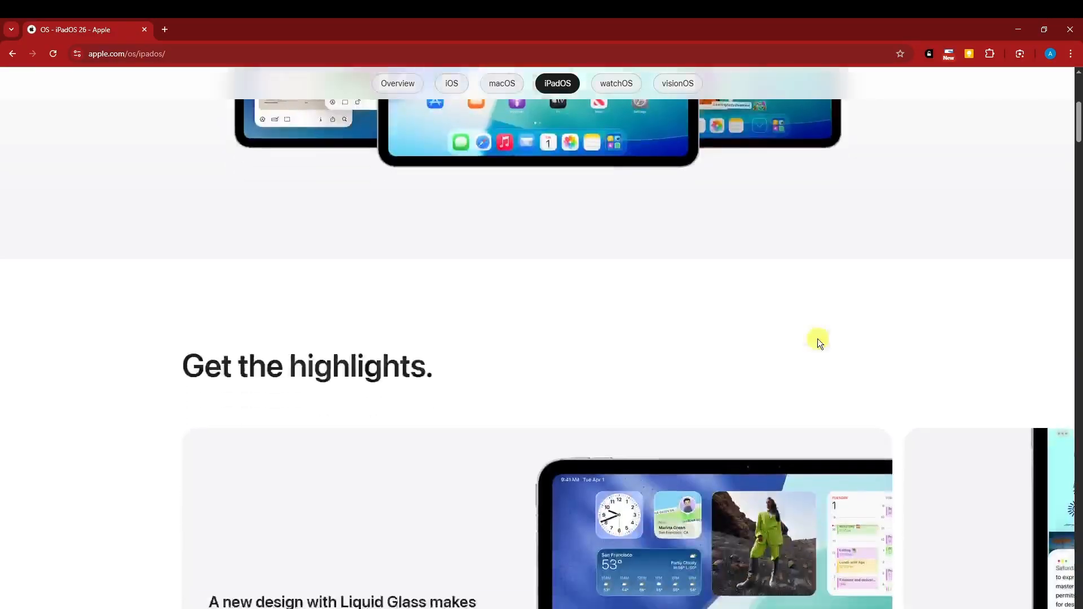
pyautogui.scroll(-3)
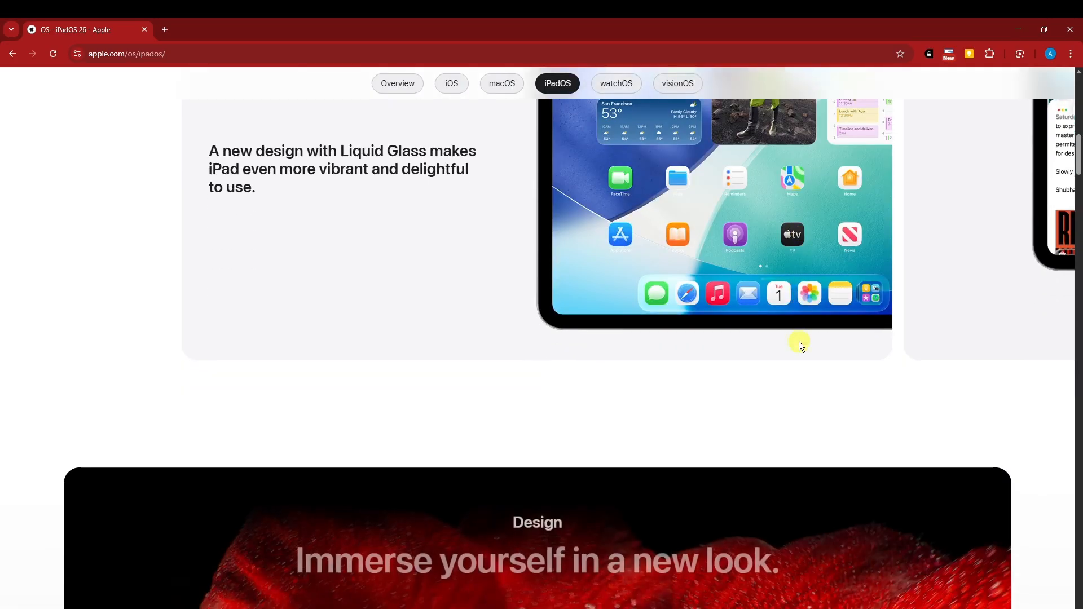
pyautogui.scroll(-3)
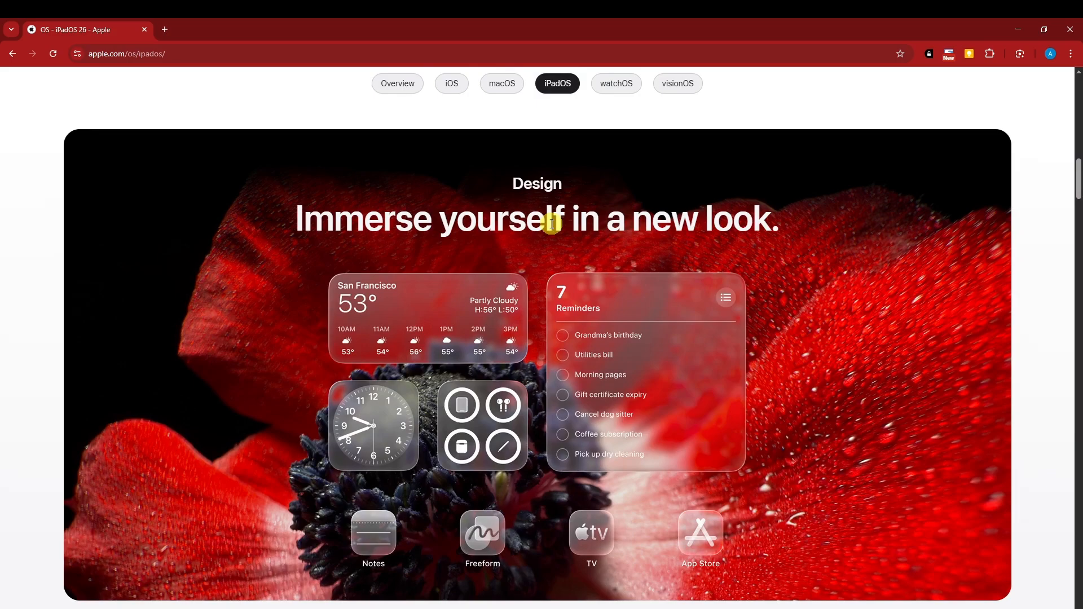
pyautogui.scroll(-3)
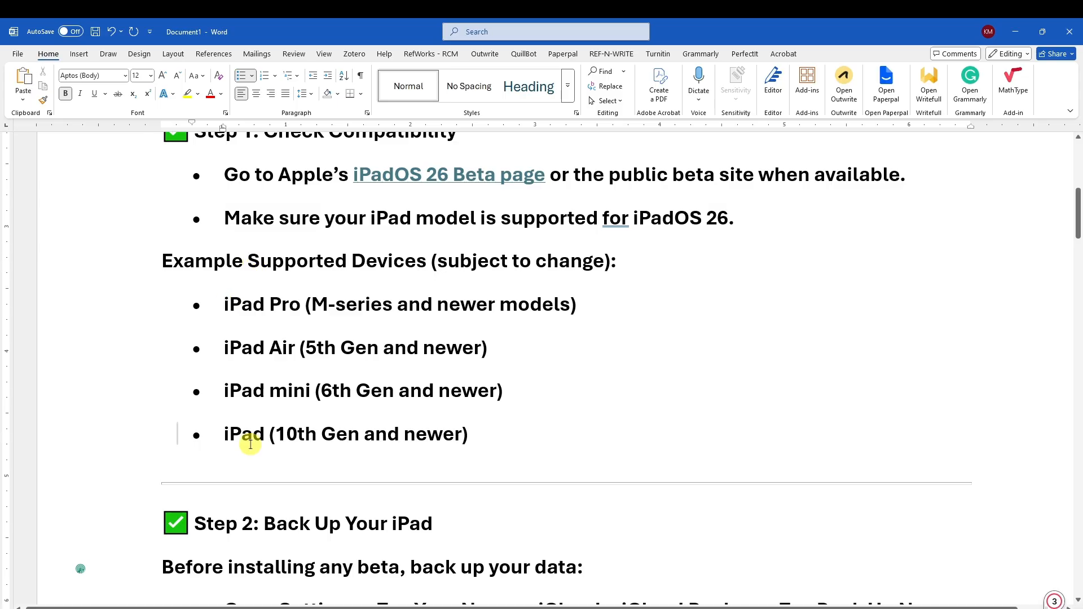
pyautogui.moveTo(367, 443)
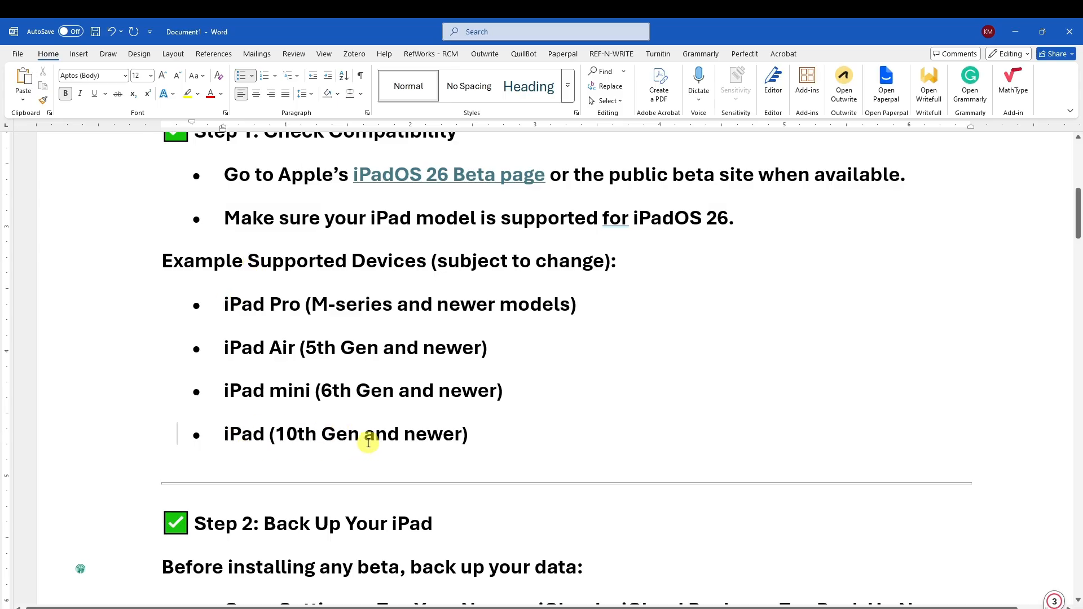
# - Scroll the Word guide from Step 1 past Step 2's backup instructions to Step 5
pyautogui.scroll(-3)
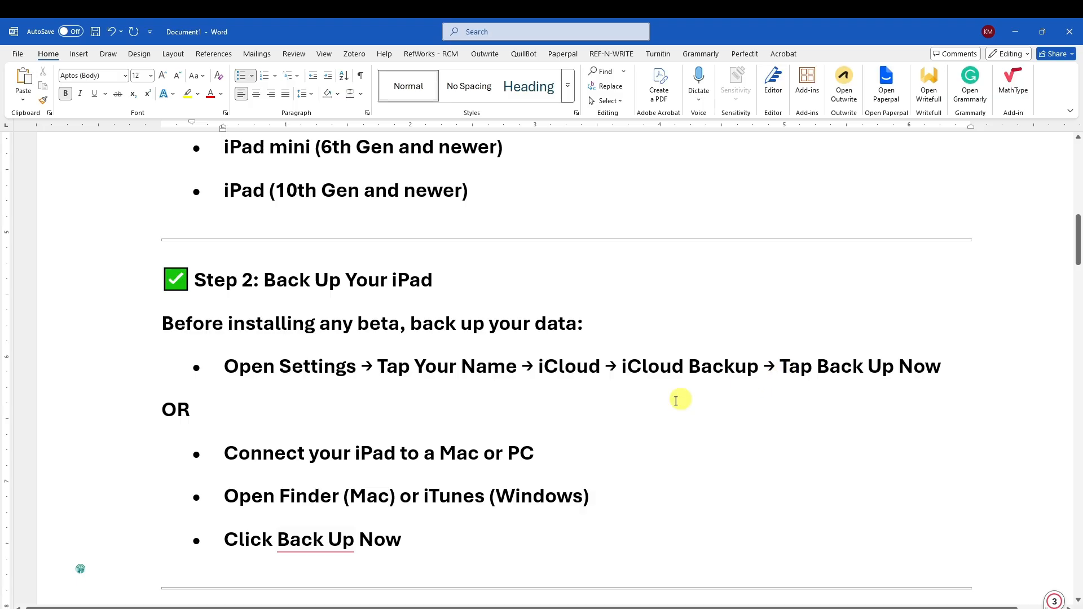
pyautogui.scroll(-3)
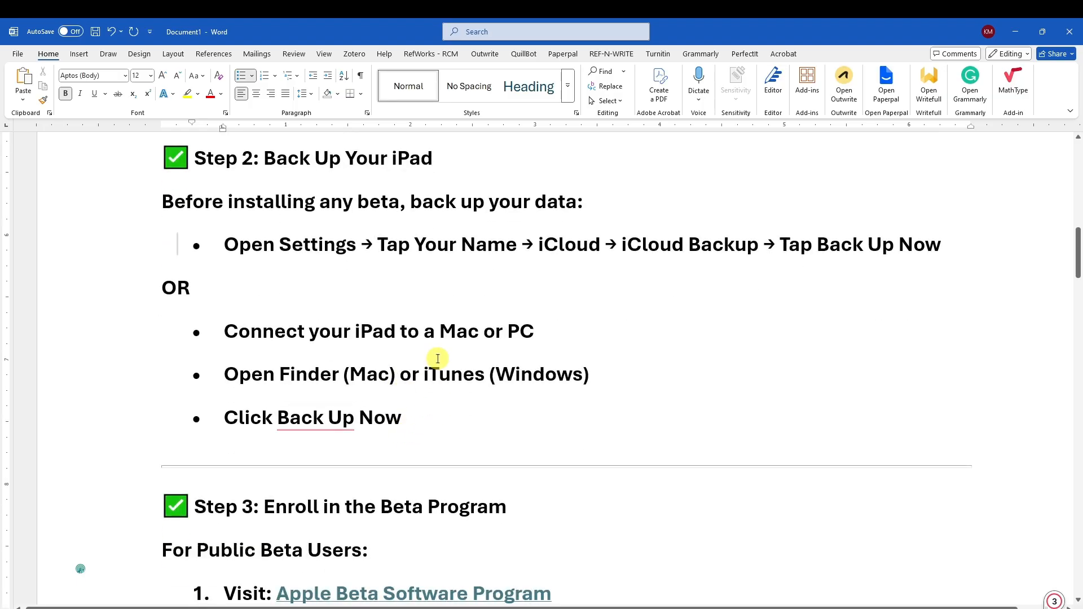
pyautogui.moveTo(400, 429)
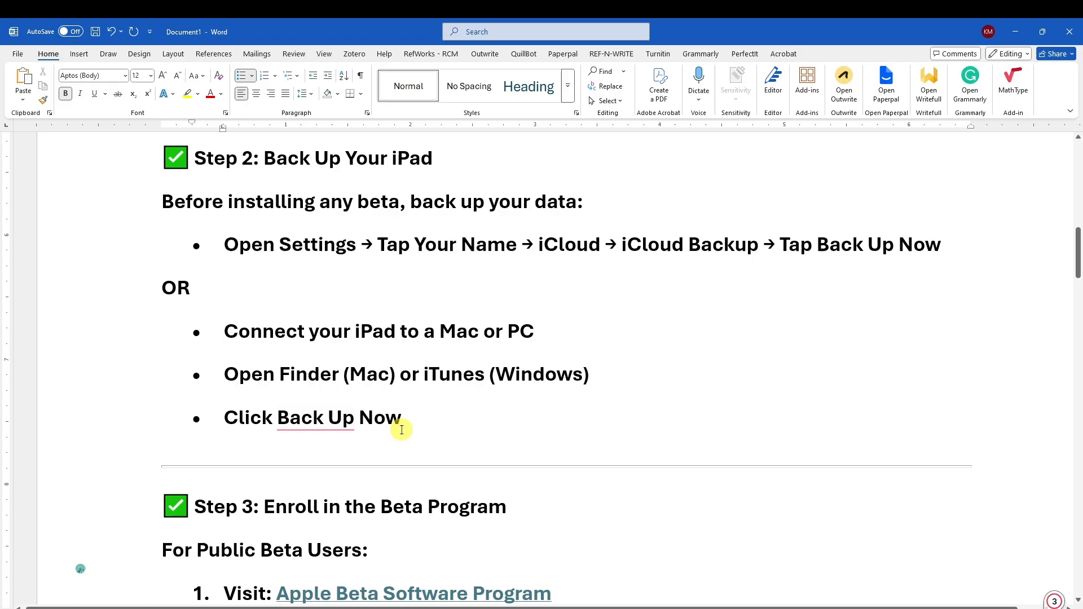
pyautogui.scroll(-3)
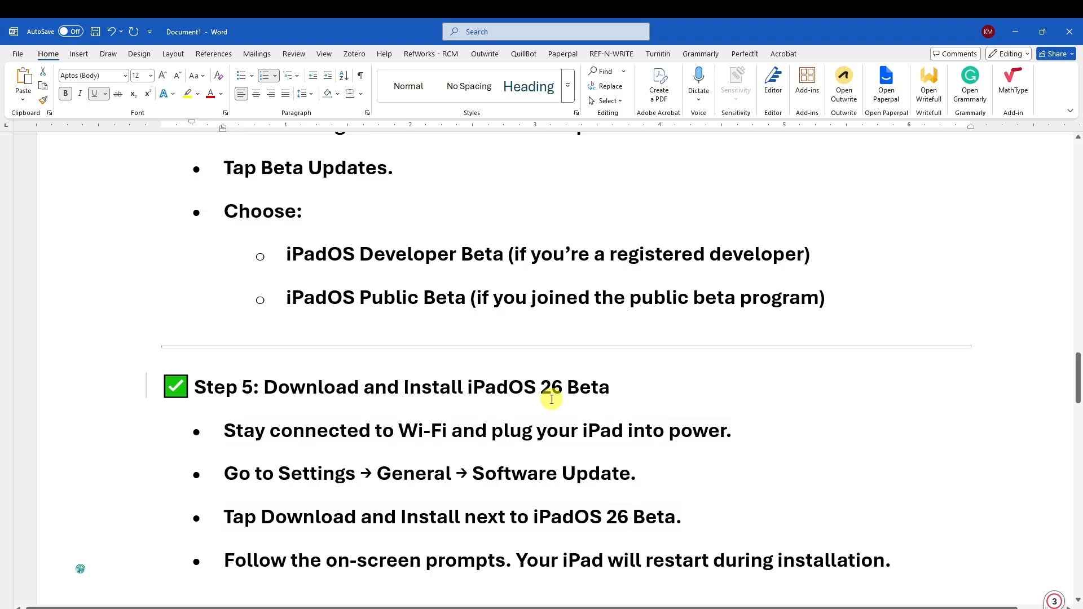
# - Scroll to Step 6: Set Up iPadOS 26 Beta and select 'iPadOS' in the last bullet
pyautogui.scroll(-3)
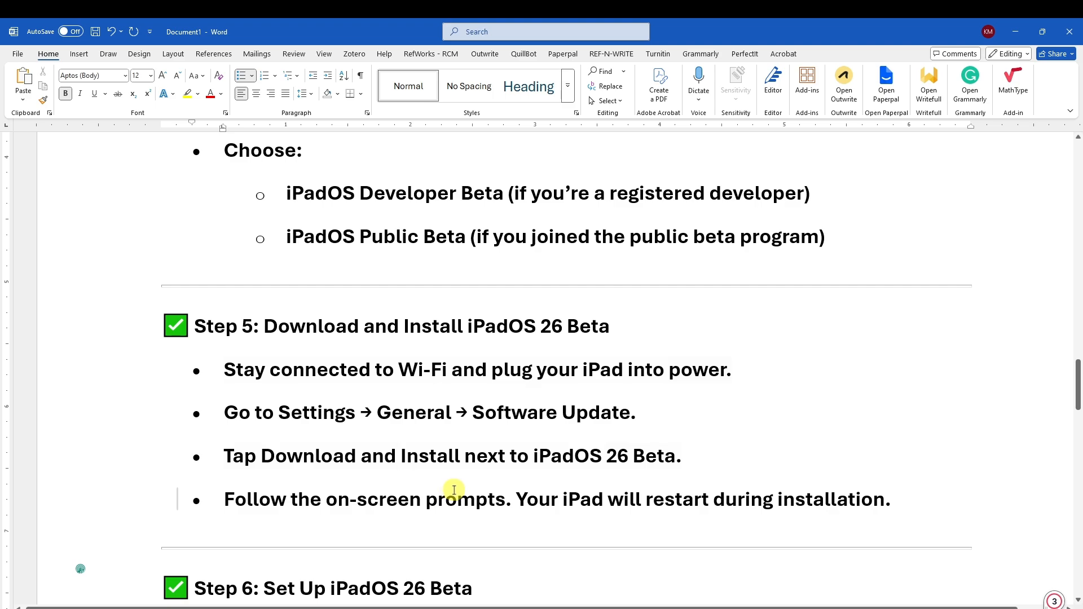
pyautogui.scroll(-3)
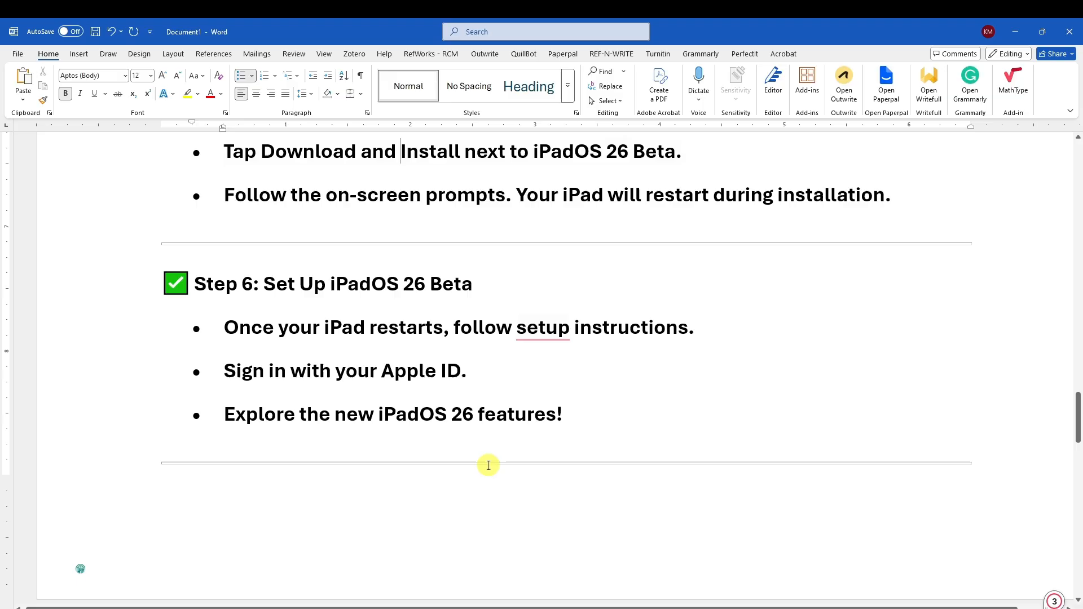
pyautogui.doubleClick(408, 413)
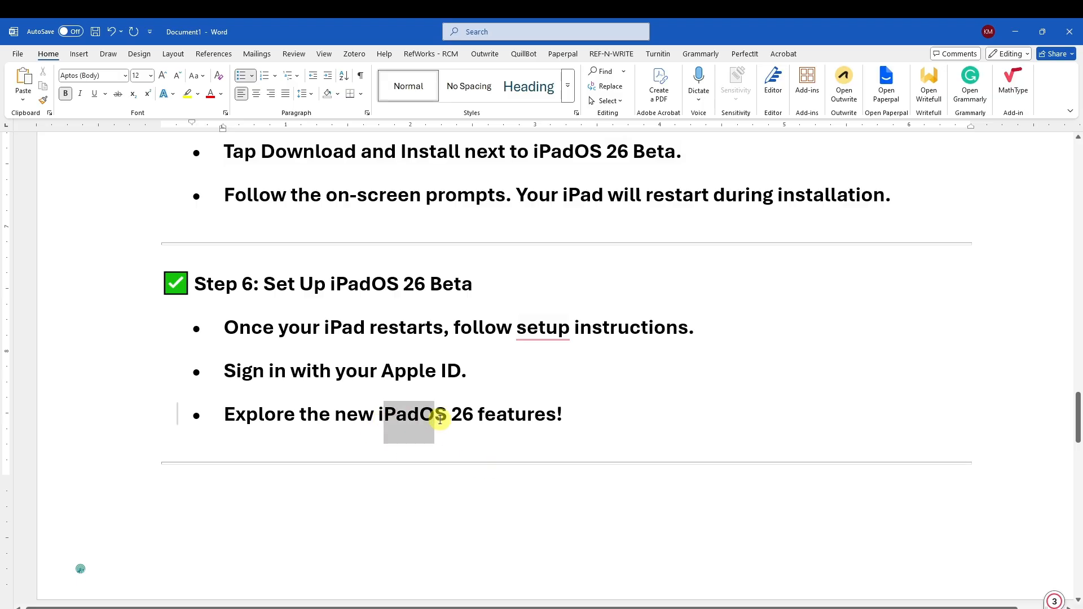